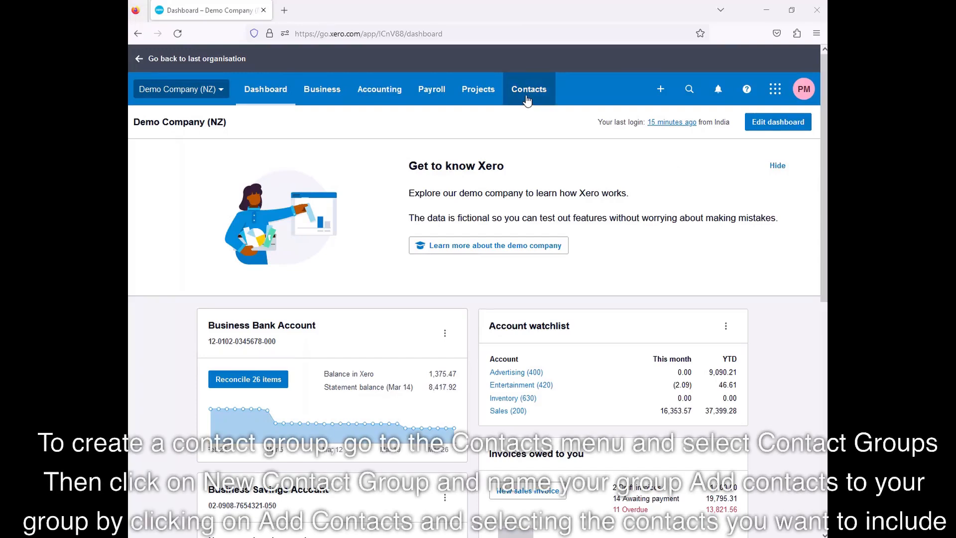
Add a new contact group called 'Abc' under Contacts > Groups.
left_click(529, 89)
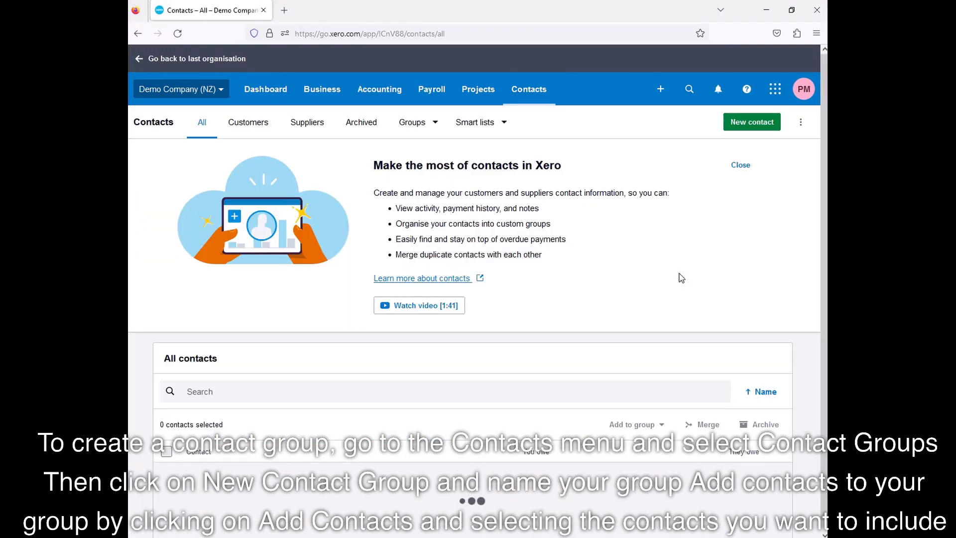
left_click(416, 122)
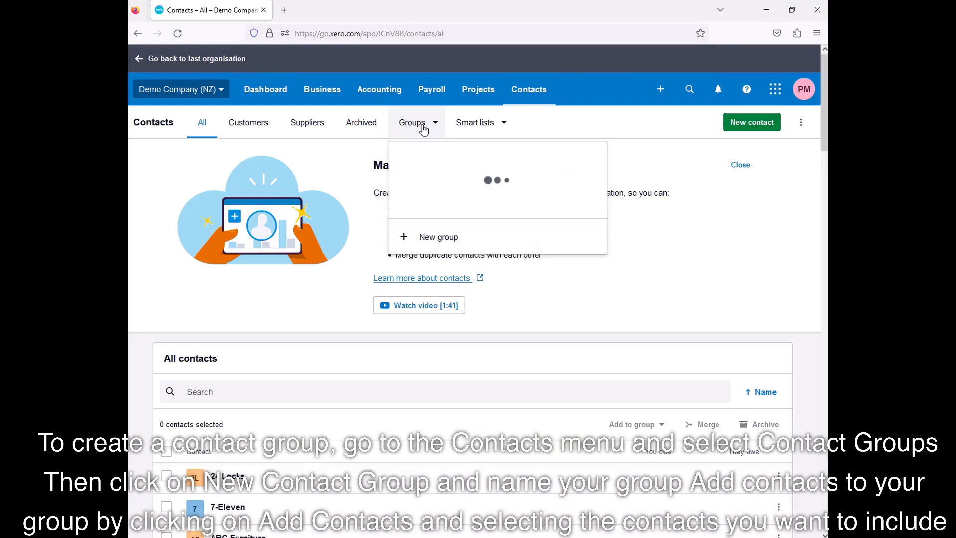
left_click(437, 237)
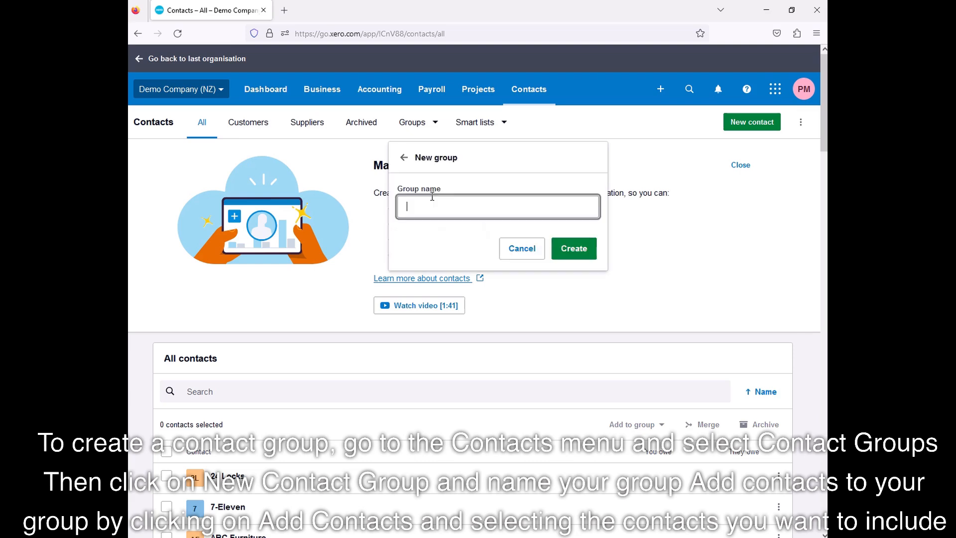
type("A")
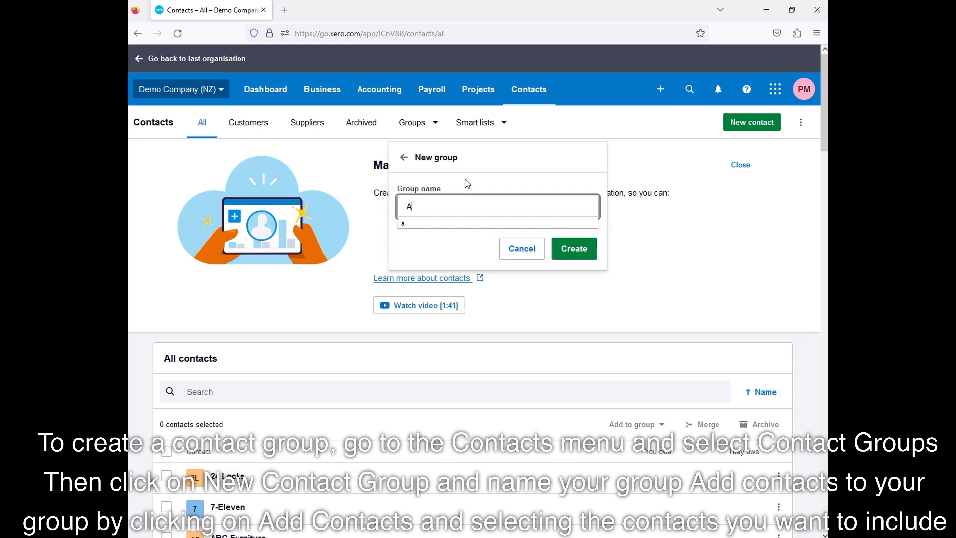
type("bc")
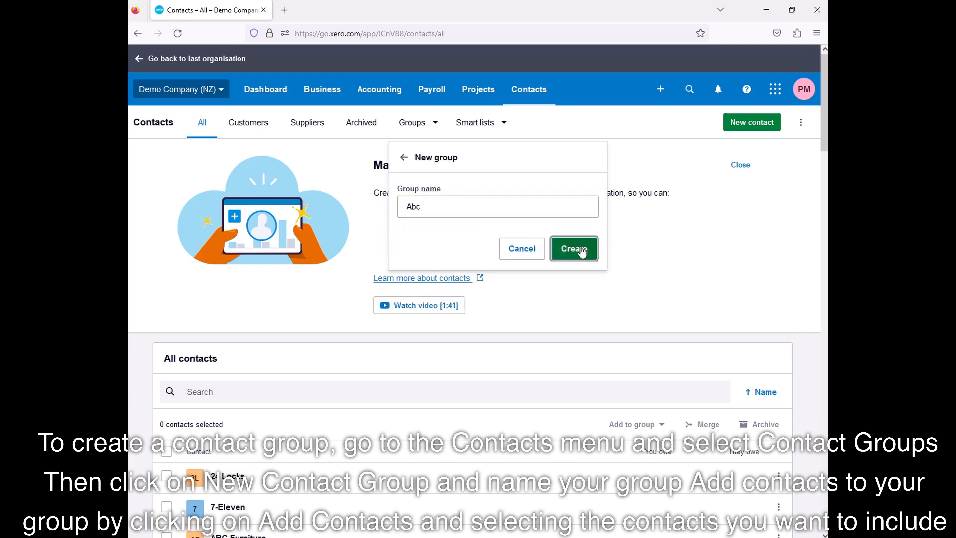
left_click(573, 248)
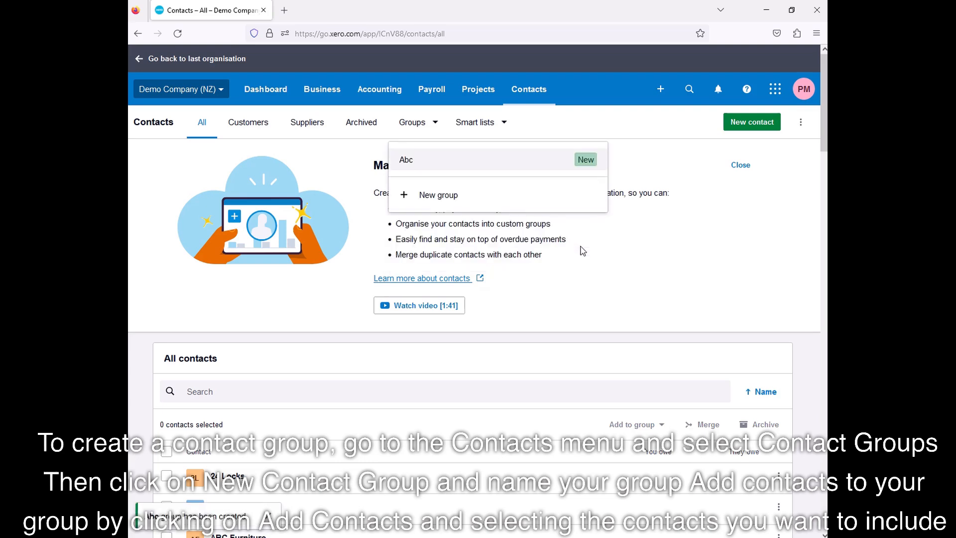
mouse_move(247, 122)
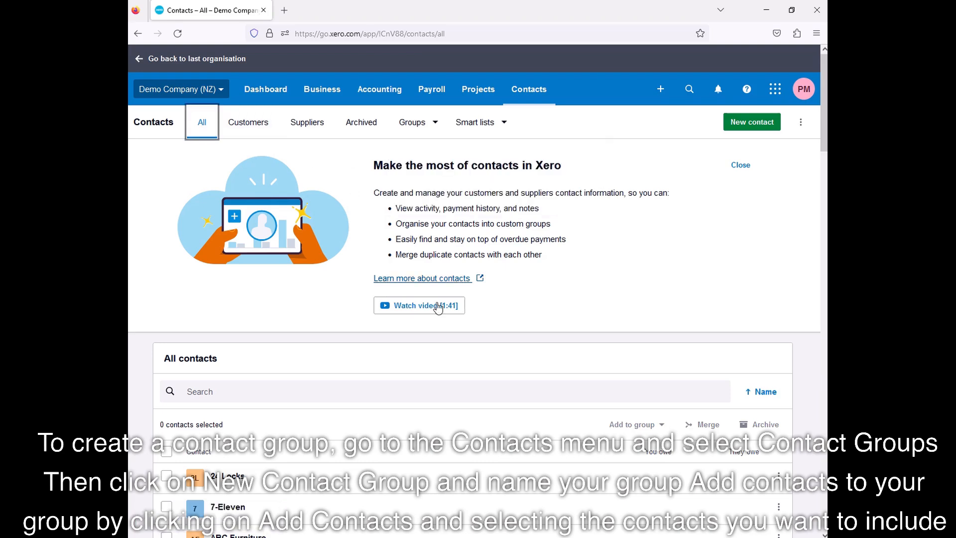
Select the first eight contacts, 24 Locks to Bayside Club, and add them to Abc.
scroll("down", 3)
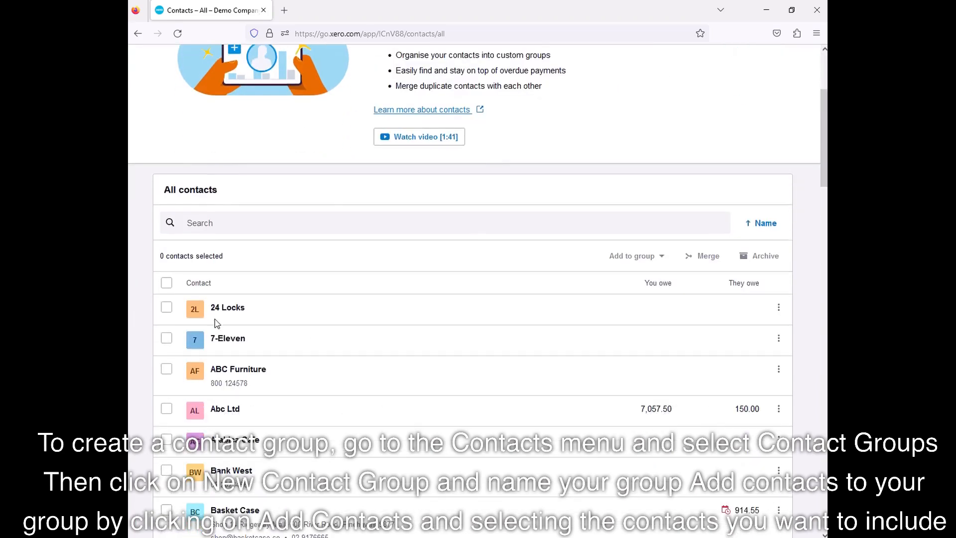
left_click(166, 338)
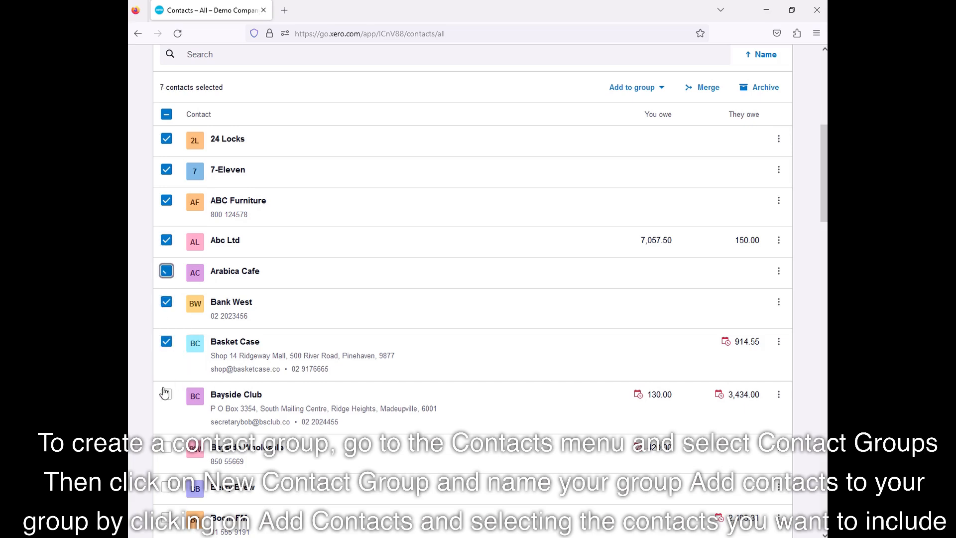
left_click(632, 87)
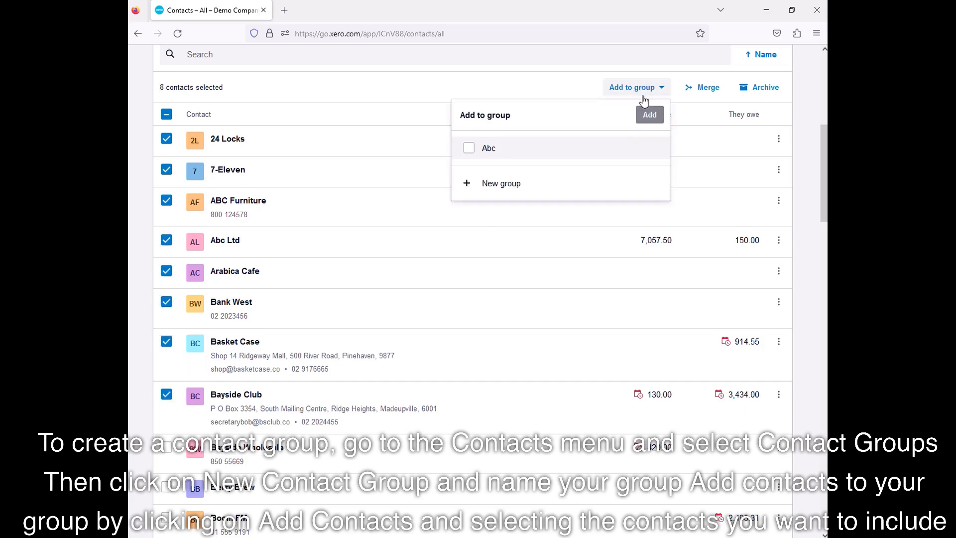
left_click(469, 147)
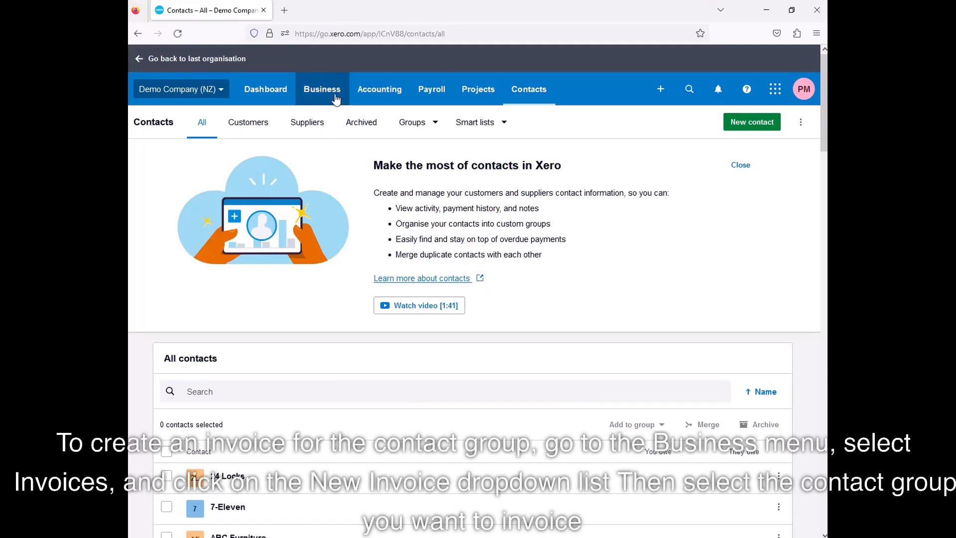
Start a new invoice from Business > Invoices addressed to the Abc (8) group.
left_click(323, 89)
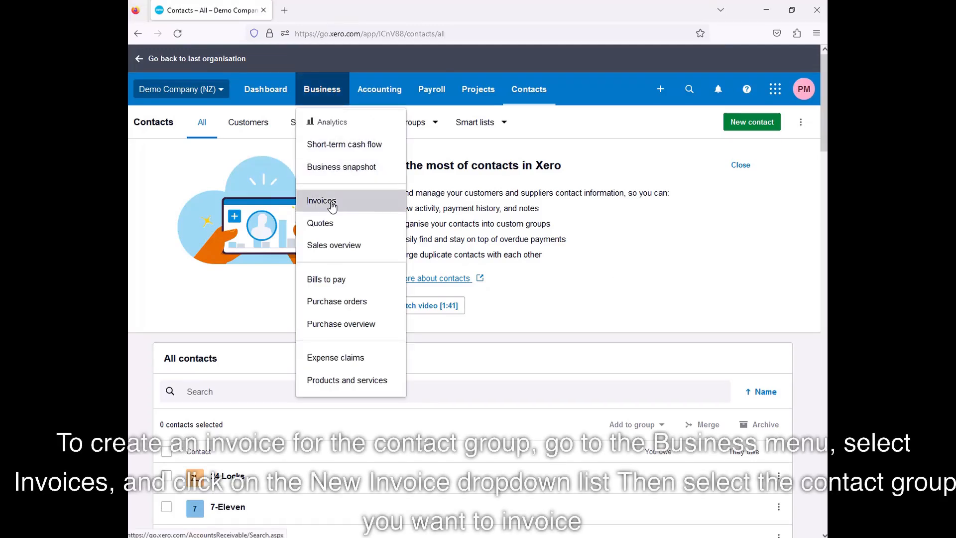
left_click(320, 201)
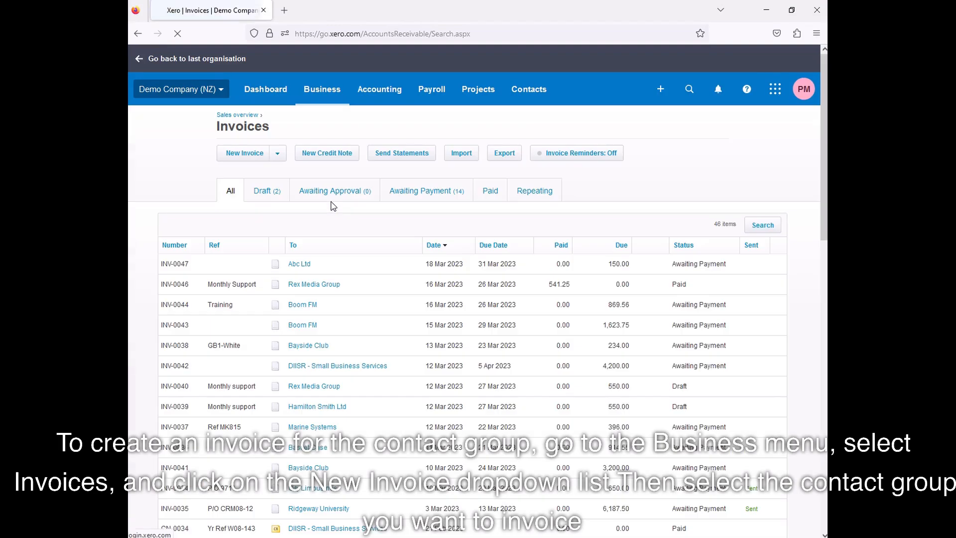
left_click(276, 153)
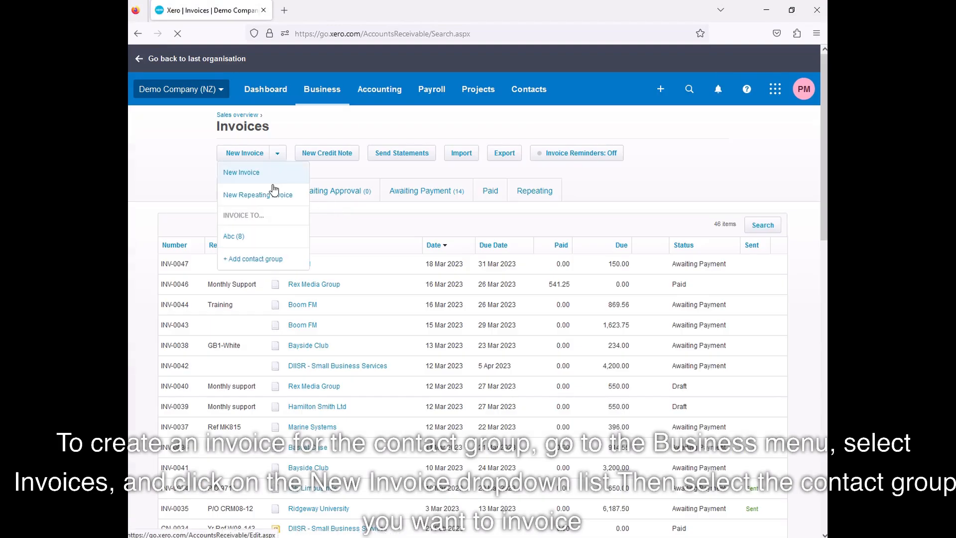
left_click(233, 236)
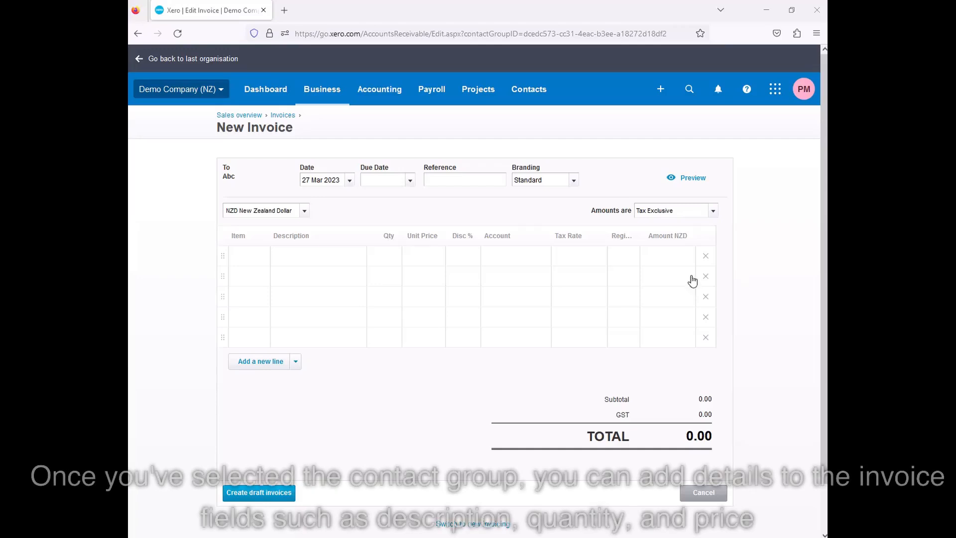
Set due date 31 Mar 2023 and Marketing Guides at 120, then create the drafts.
left_click(410, 180)
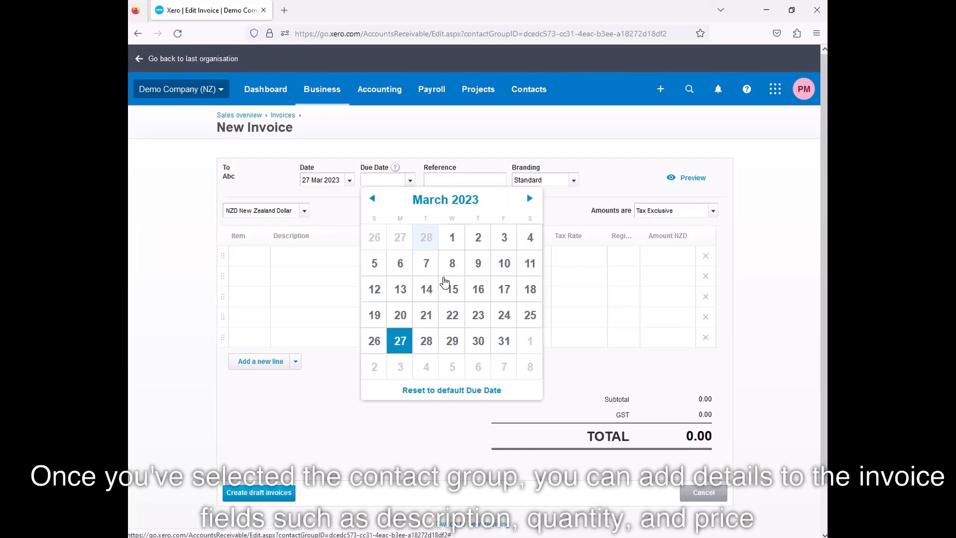
left_click(504, 341)
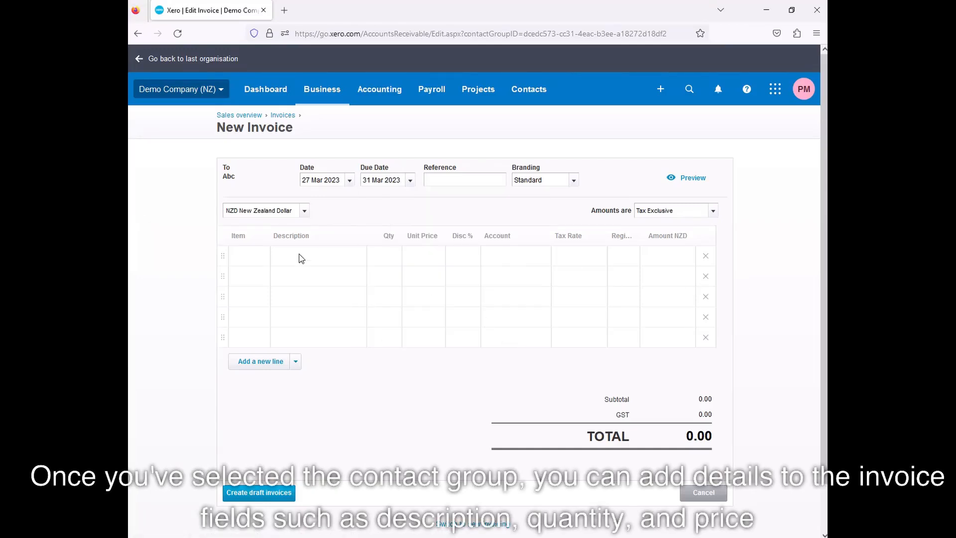
type("Marketing Guides")
type("10")
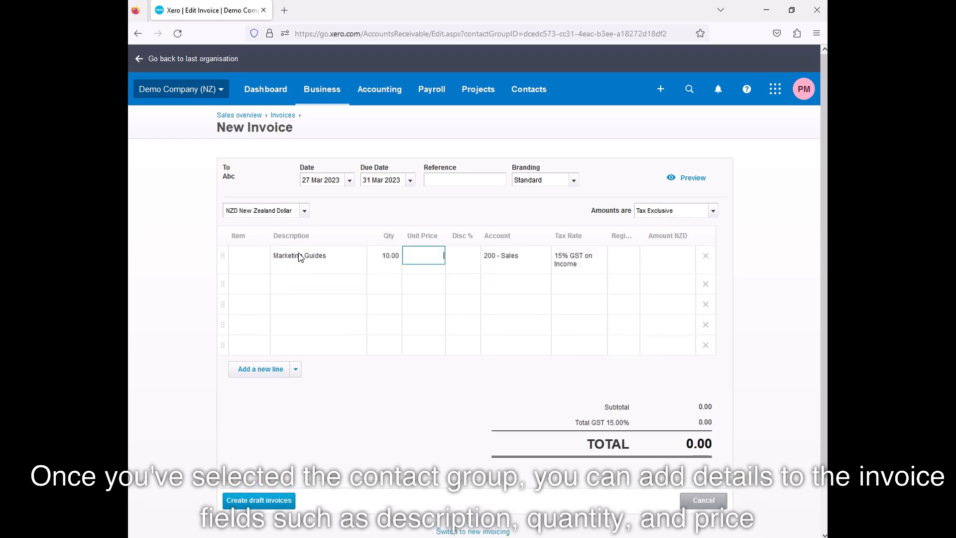
type("120")
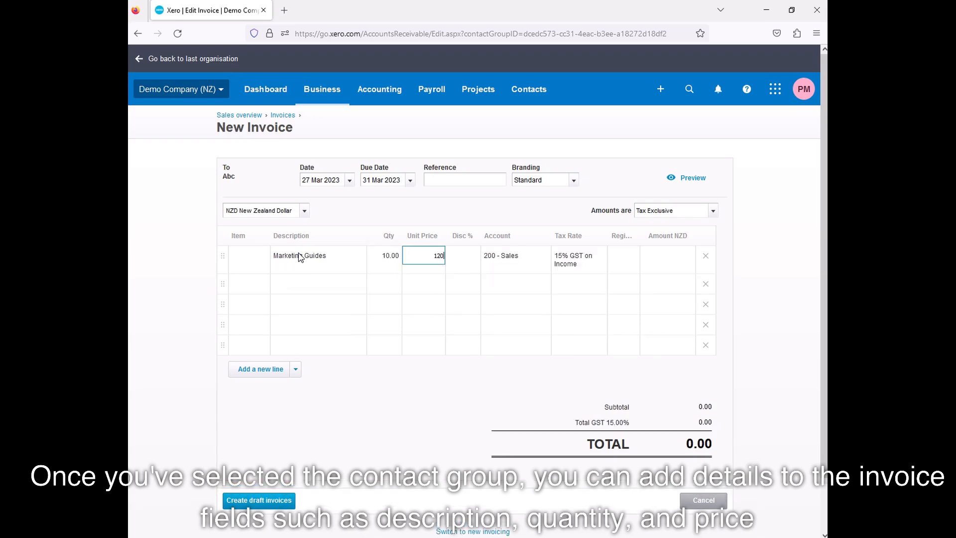
left_click(462, 255)
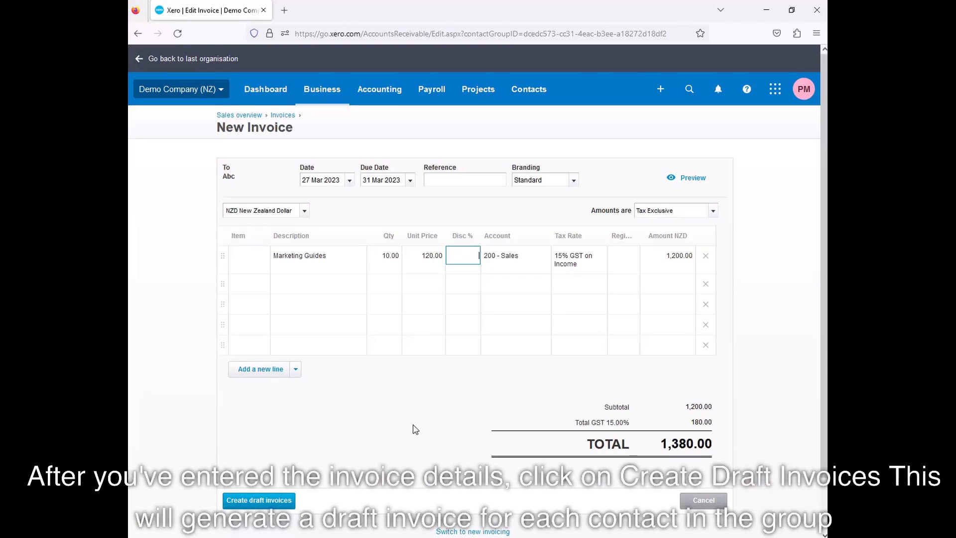
left_click(258, 500)
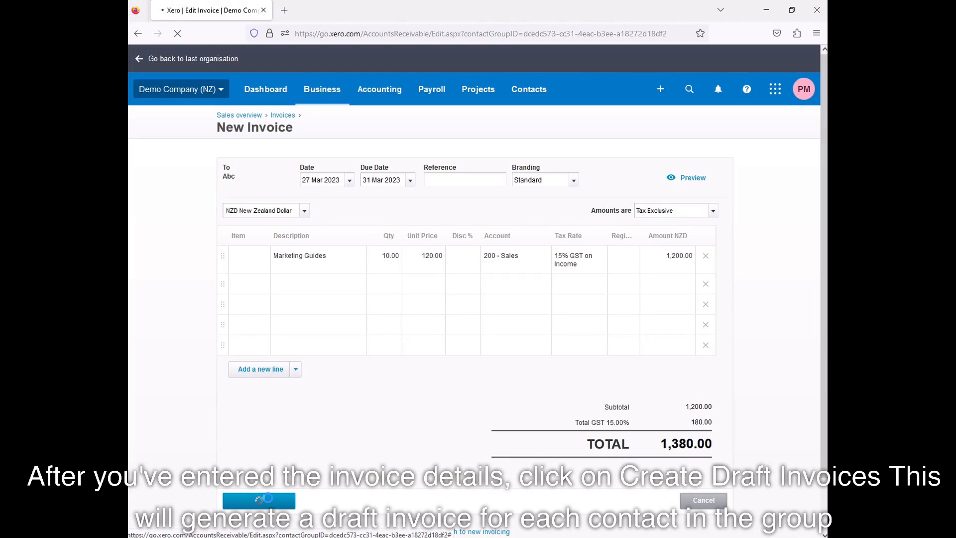
left_click(259, 499)
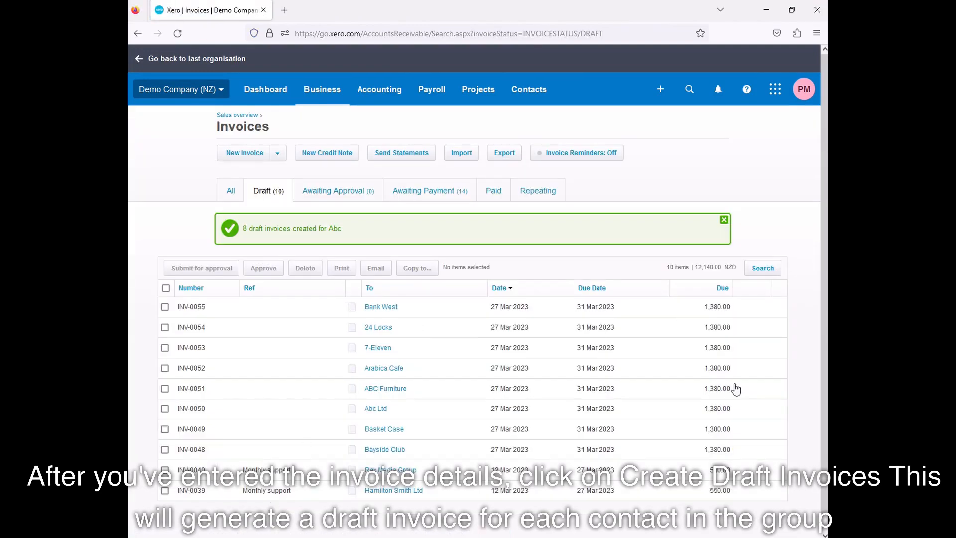
mouse_move(660, 453)
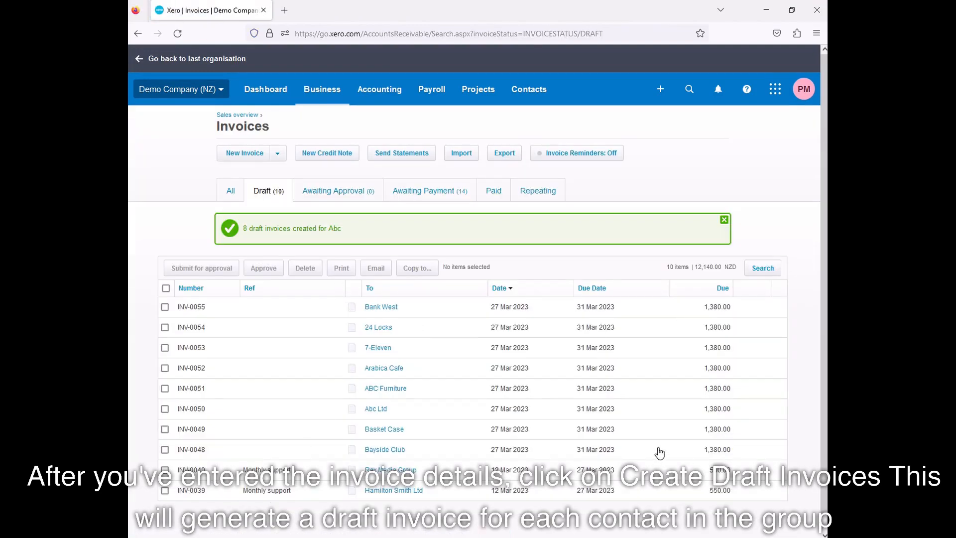
Dismiss the confirmation banner and open the 7-Eleven draft invoice INV-0053.
left_click(725, 219)
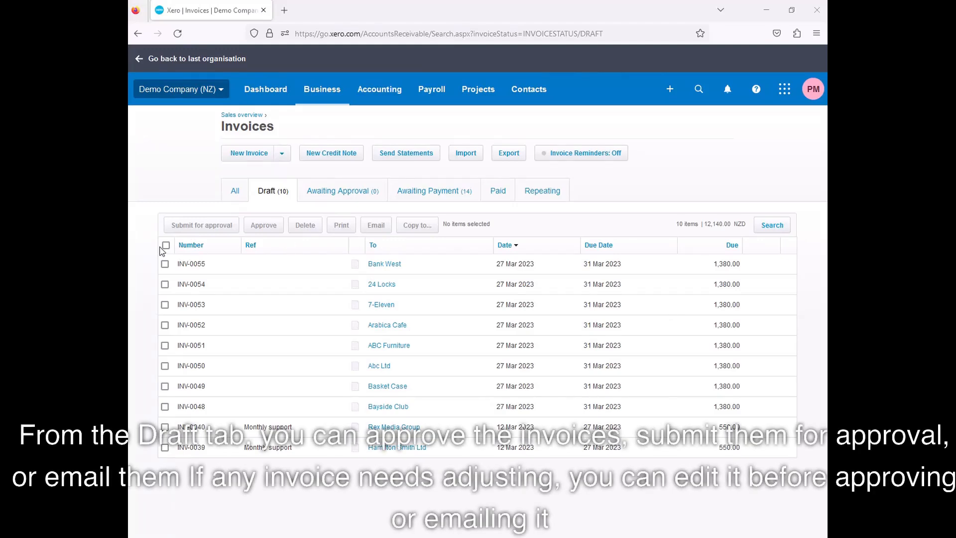
left_click(165, 244)
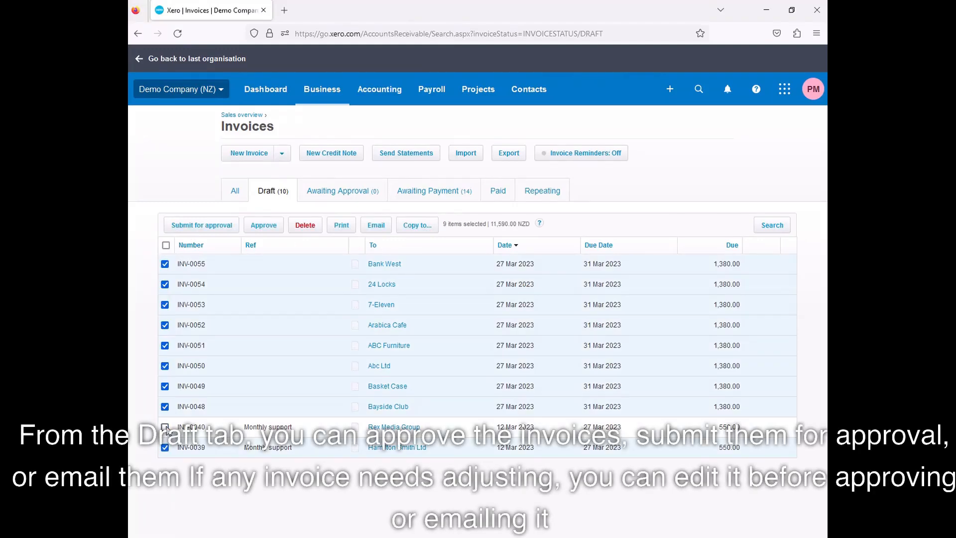
left_click(164, 426)
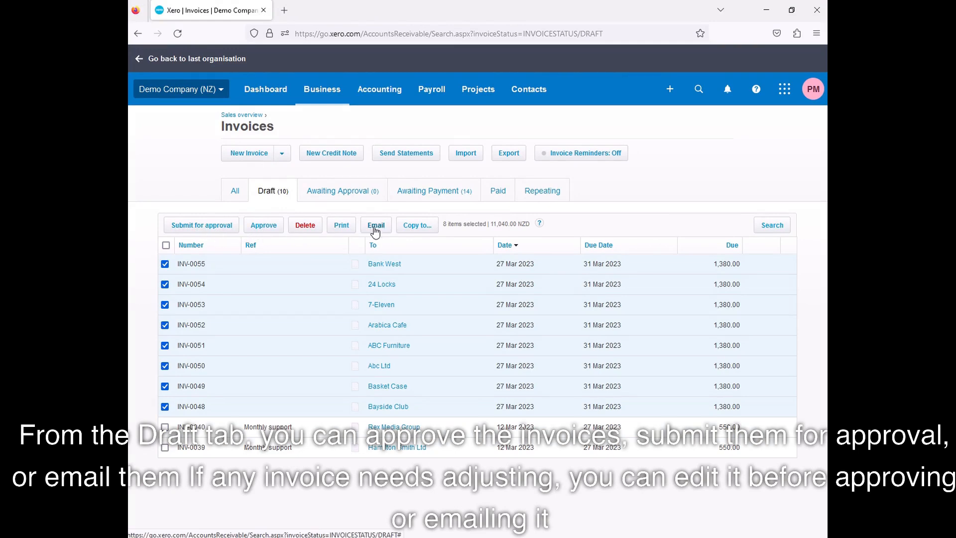
left_click(380, 304)
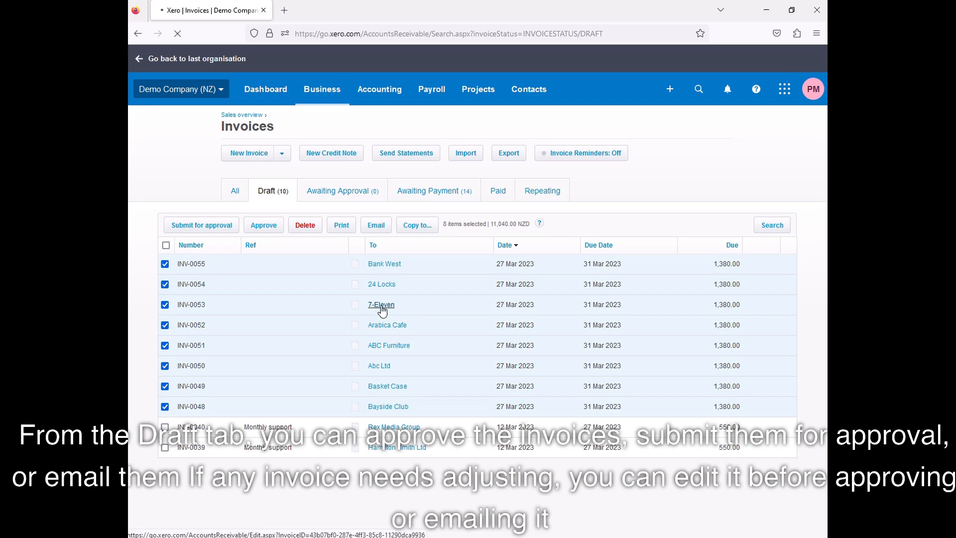
left_click(380, 305)
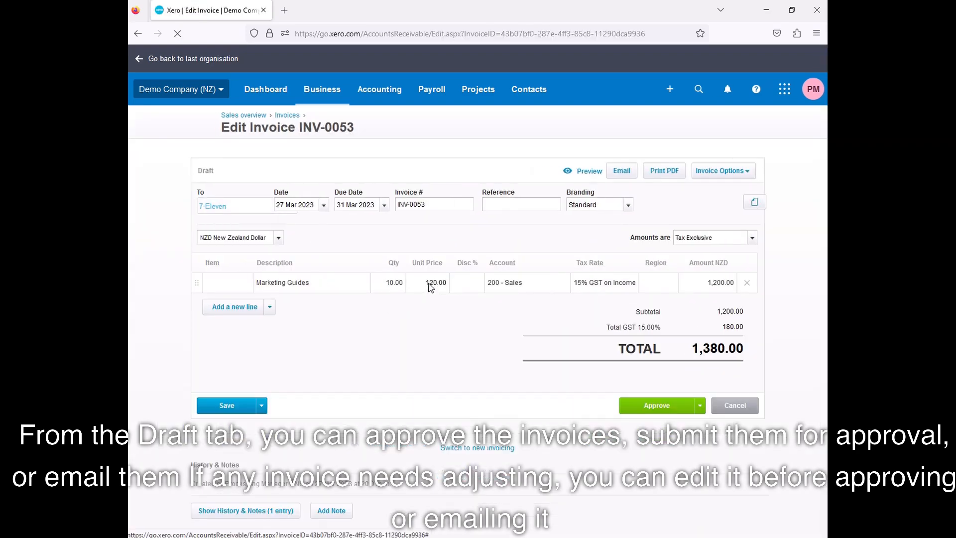
Change INV-0053's unit price to 100.00 and save, bringing the total to 1,150.00.
left_click(427, 282)
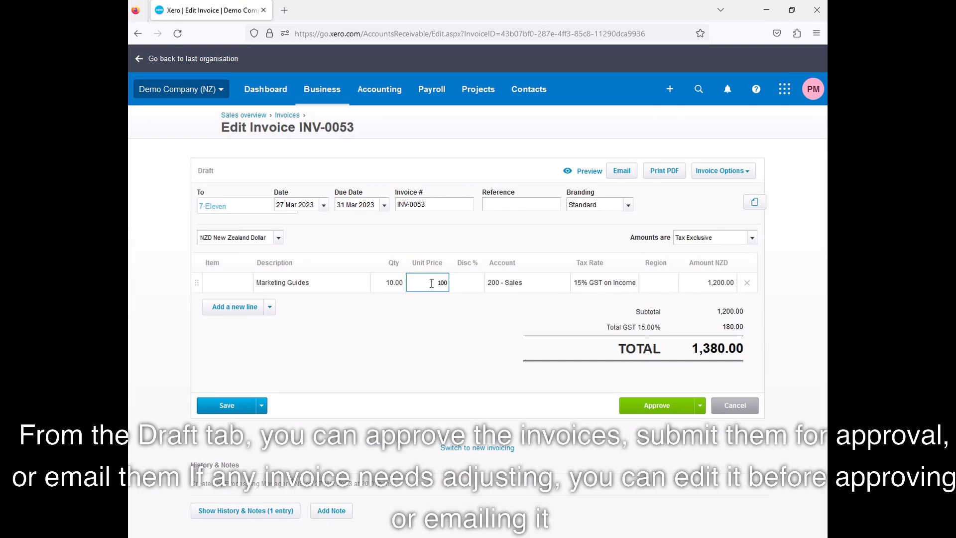
left_click(225, 405)
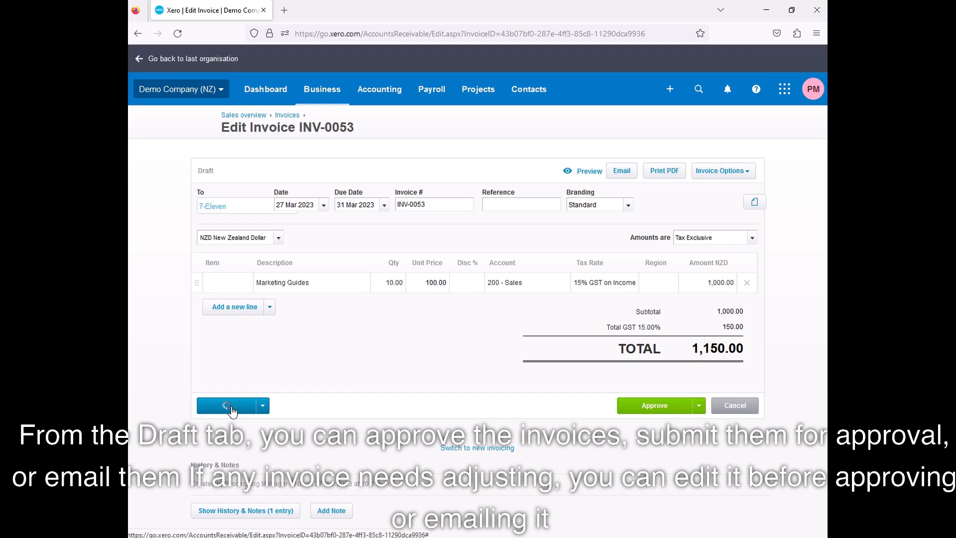
left_click(228, 405)
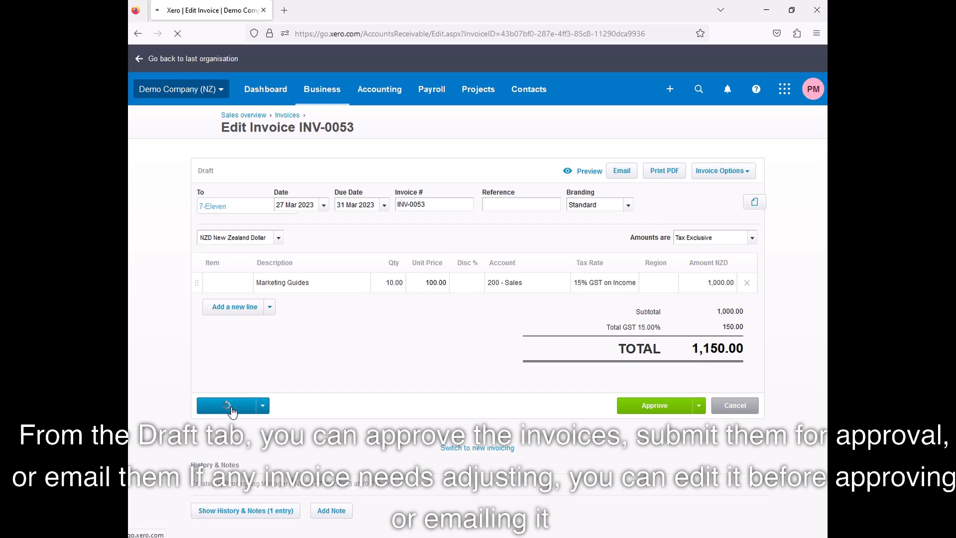
left_click(228, 405)
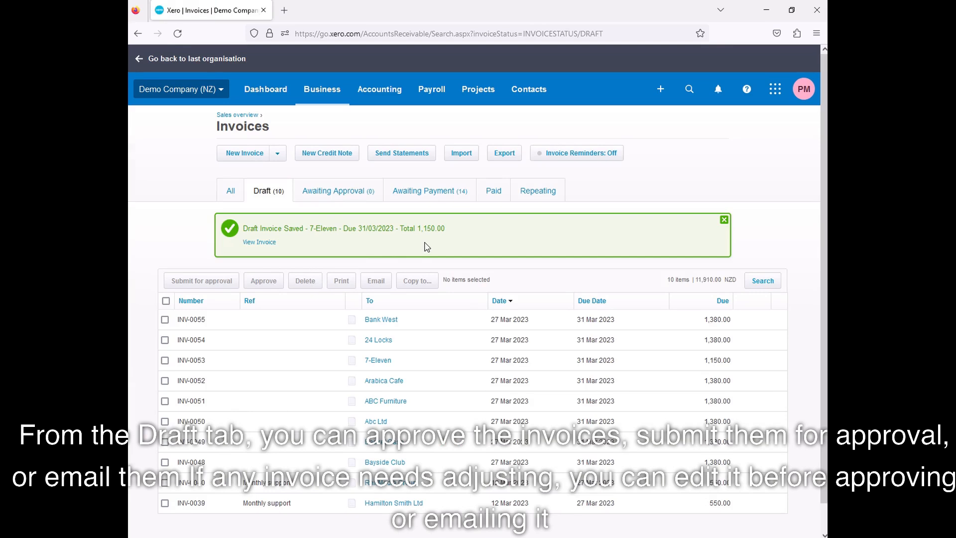
Start another Abc (8) group invoice and attempt Create Draft Invoices on the blank form.
left_click(724, 219)
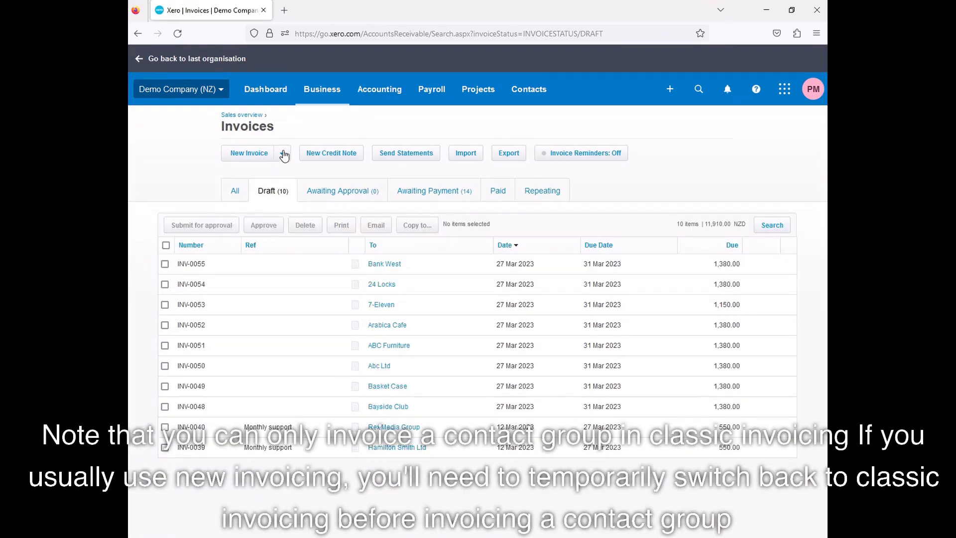
left_click(282, 153)
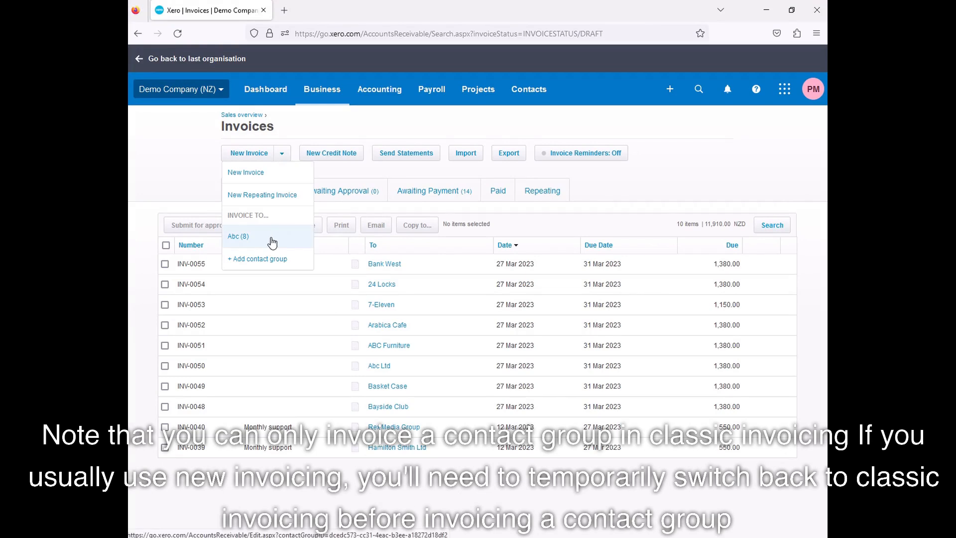
left_click(239, 237)
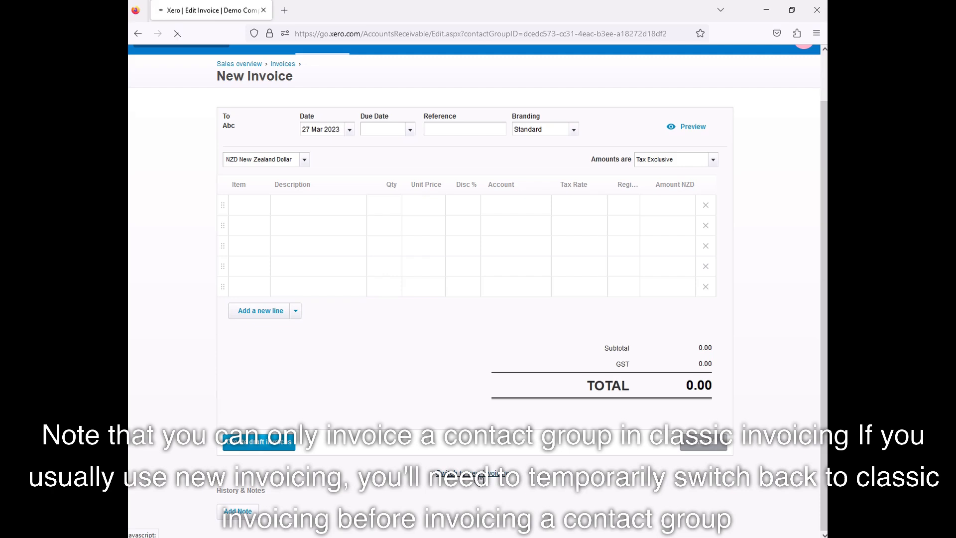
left_click(258, 442)
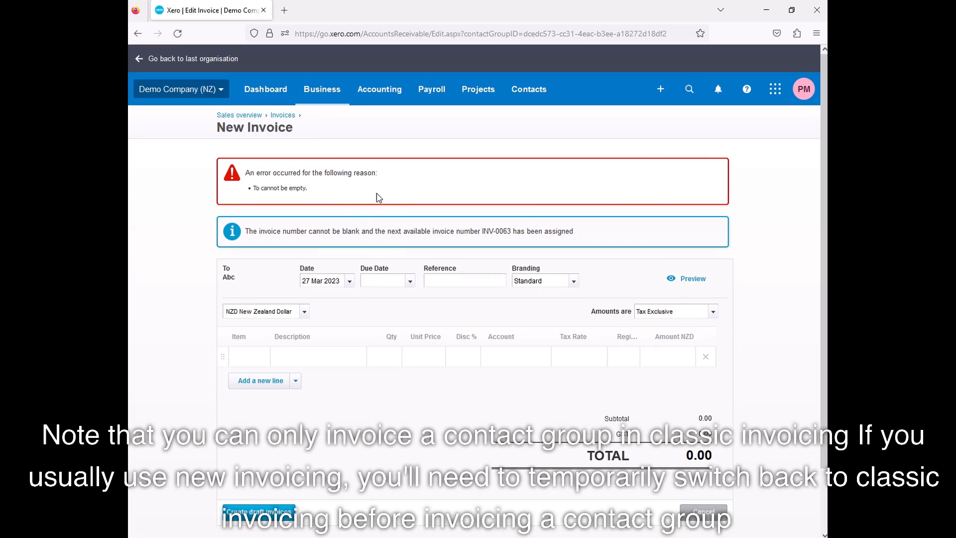
mouse_move(381, 198)
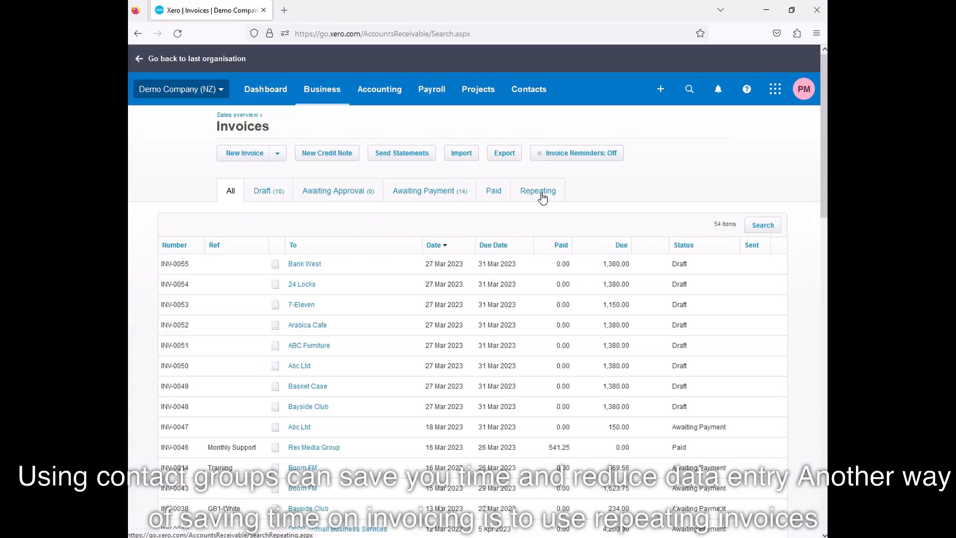
Switch to the Repeating invoices tab and begin a New Repeating Invoice.
left_click(537, 190)
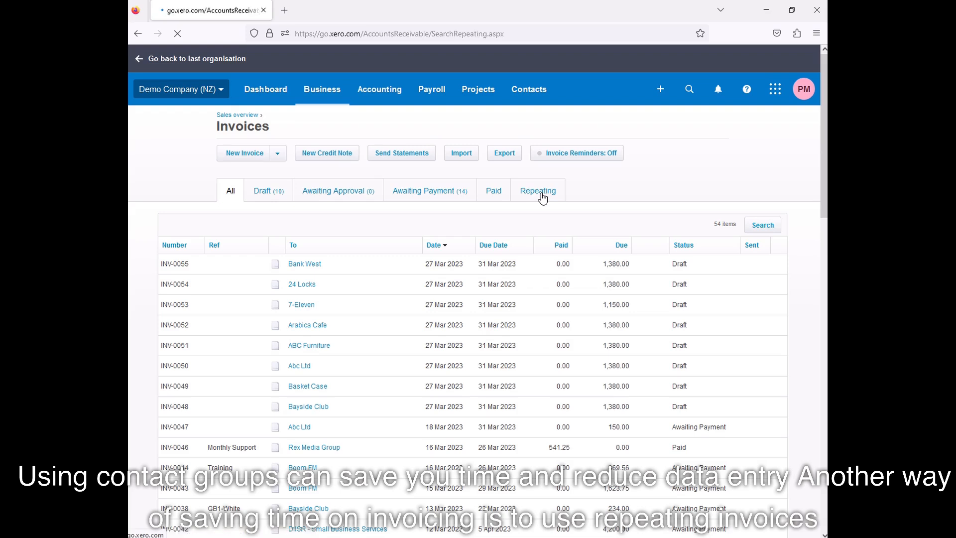
left_click(537, 191)
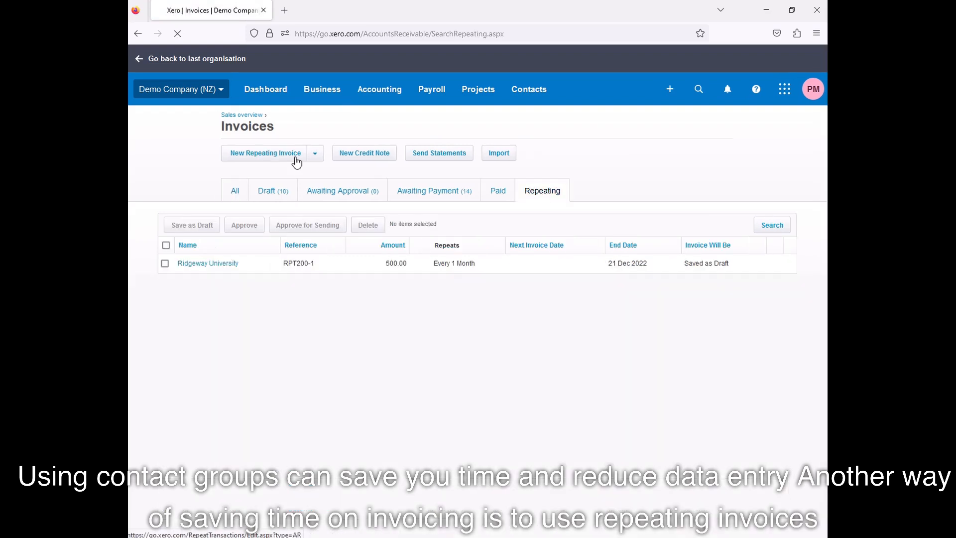
left_click(264, 153)
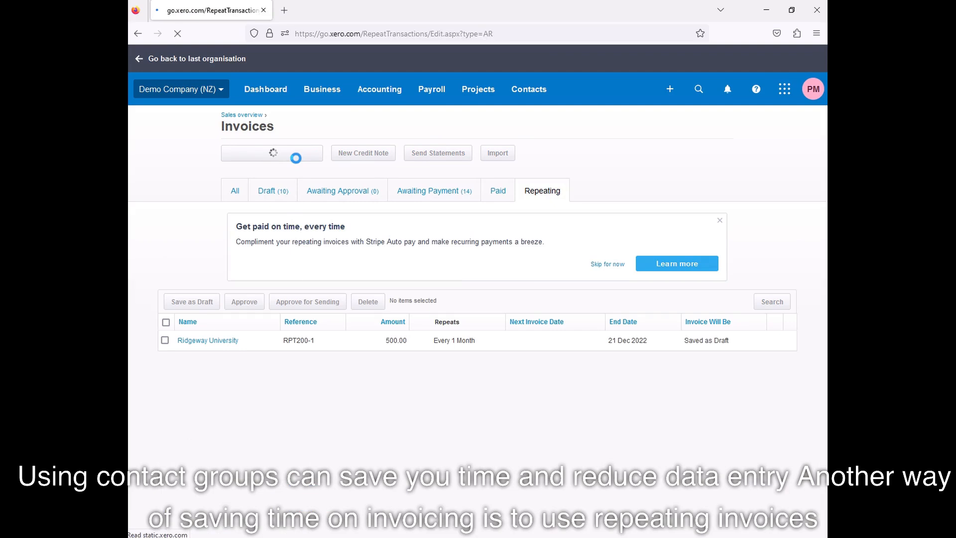
left_click(272, 152)
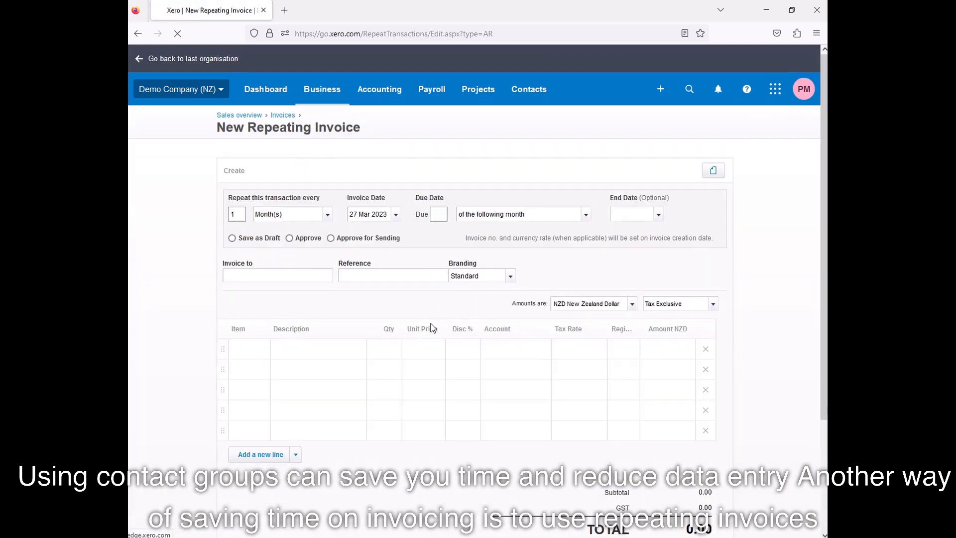